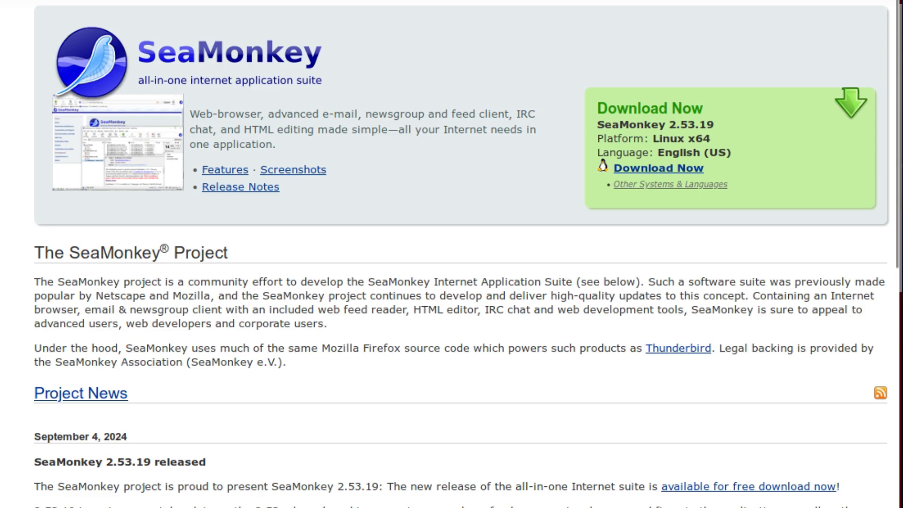
pyautogui.moveTo(344, 260)
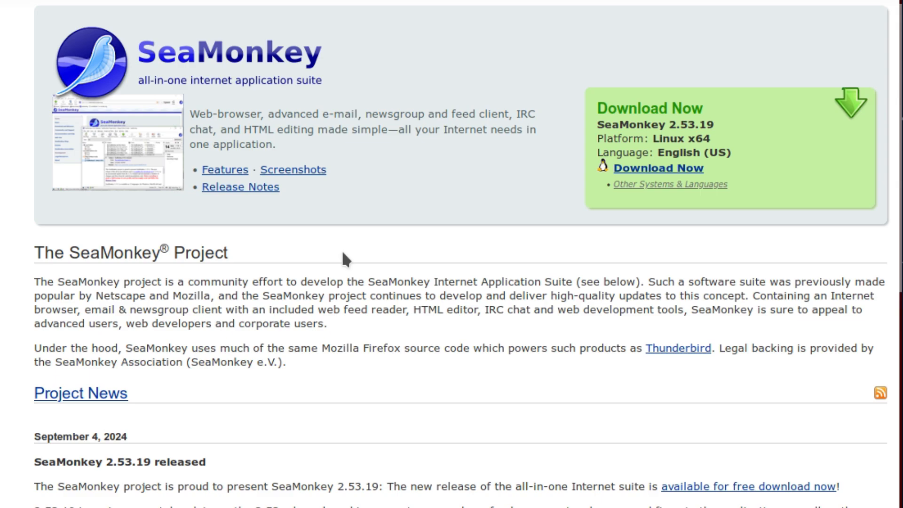
pyautogui.moveTo(342, 262)
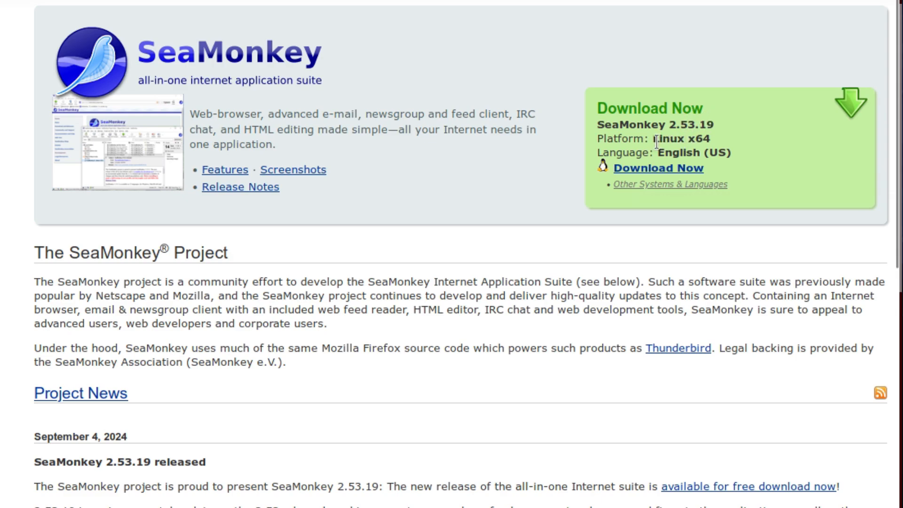
pyautogui.moveTo(627, 203)
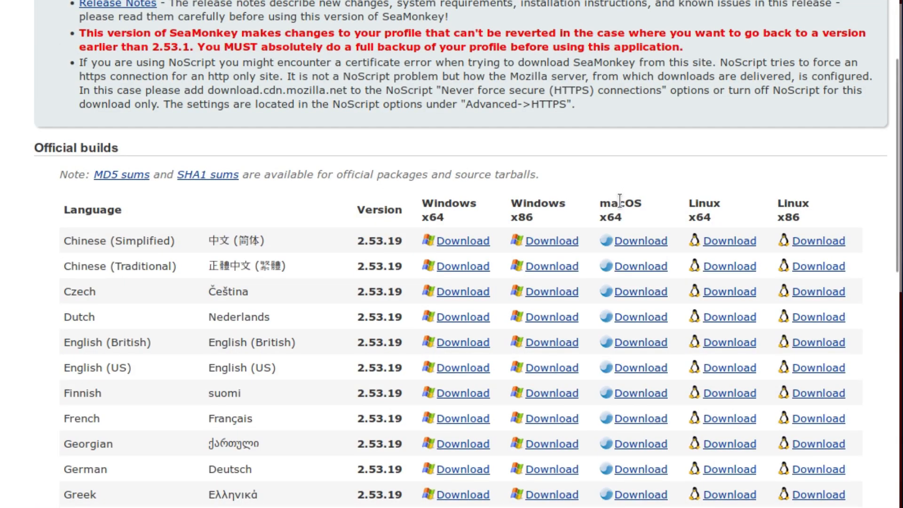
pyautogui.moveTo(564, 200)
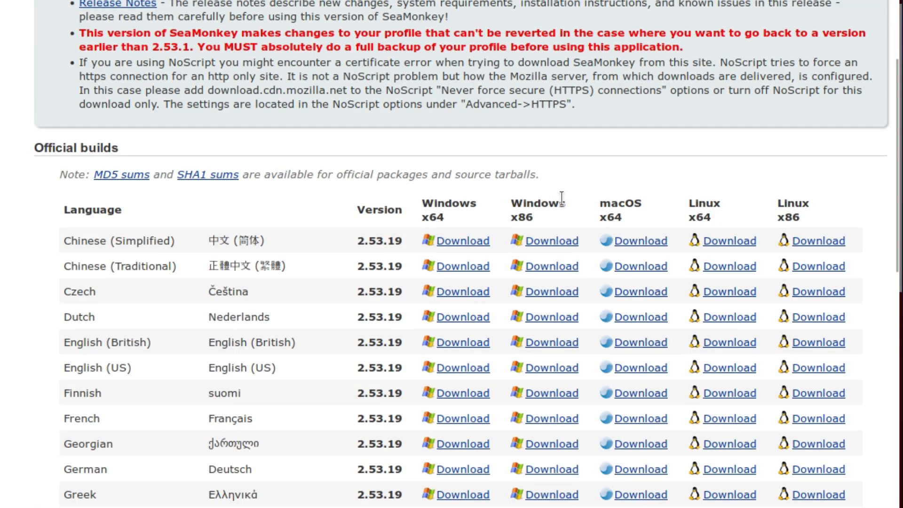
pyautogui.moveTo(346, 407)
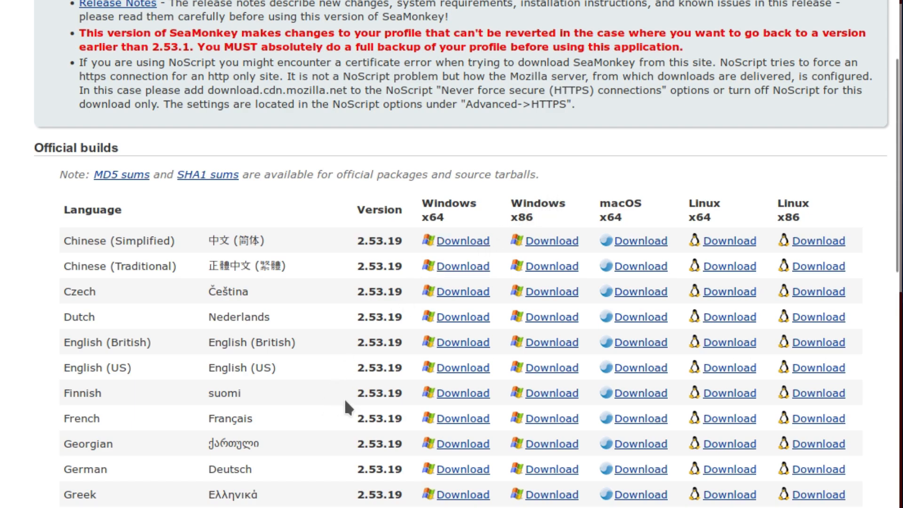
pyautogui.moveTo(266, 342)
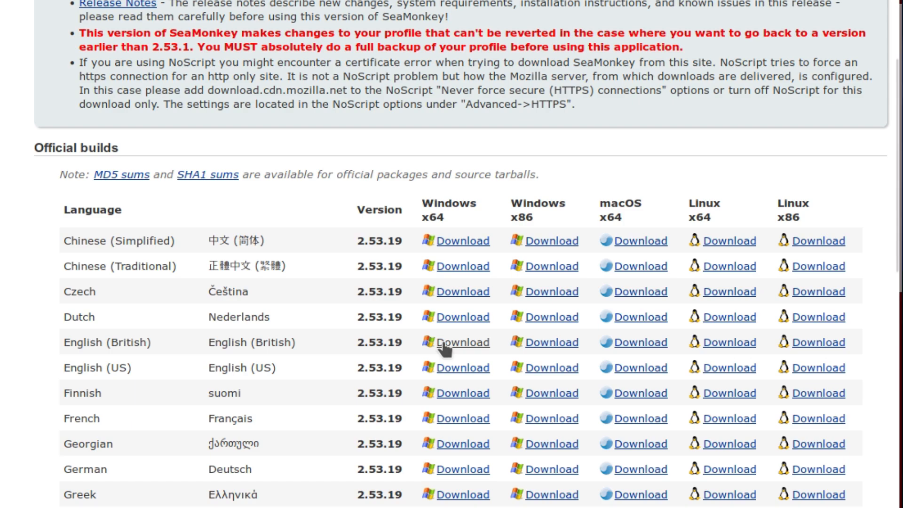
pyautogui.moveTo(557, 350)
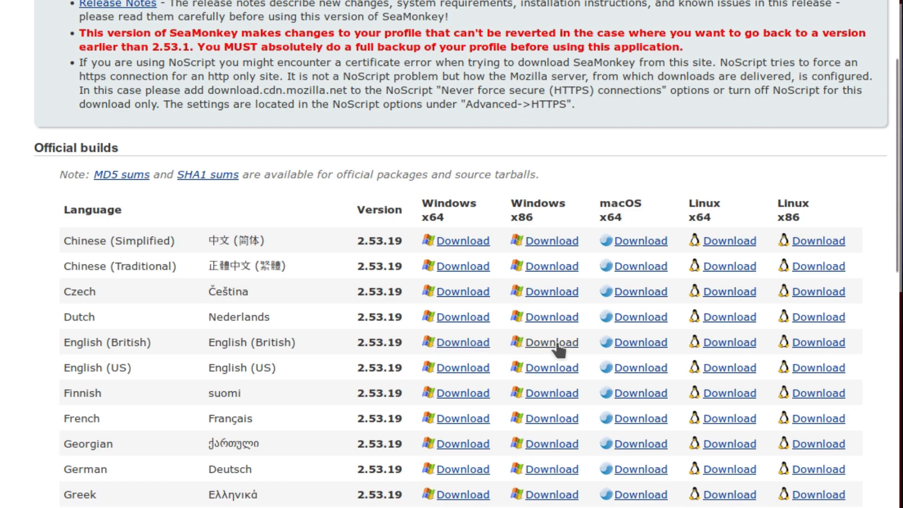
pyautogui.moveTo(639, 342)
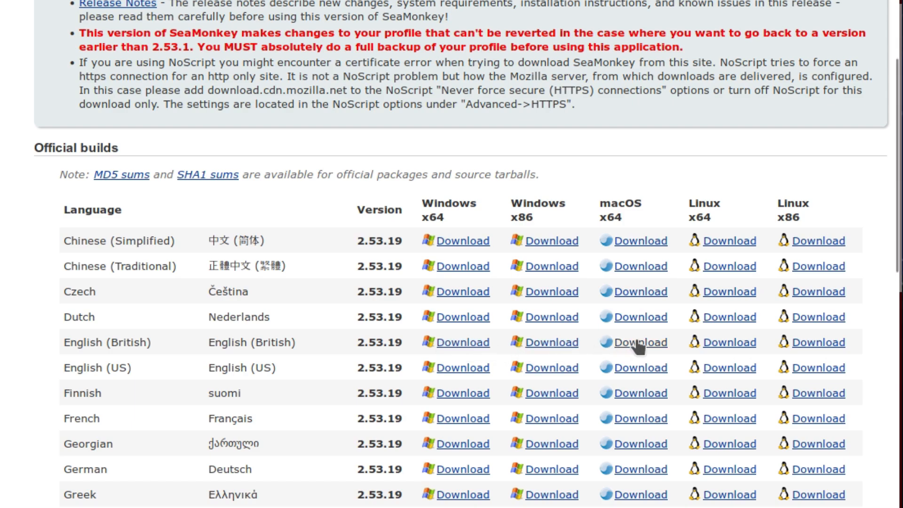
pyautogui.moveTo(817, 342)
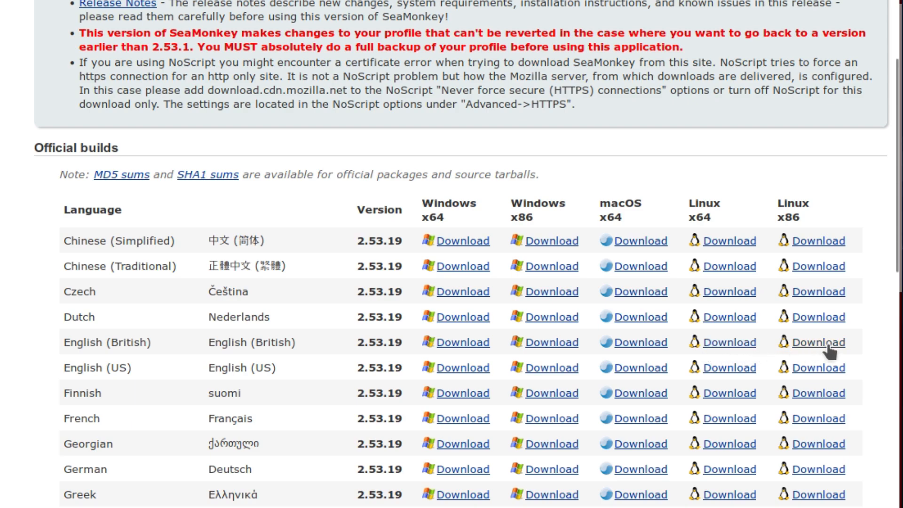
pyautogui.moveTo(895, 207)
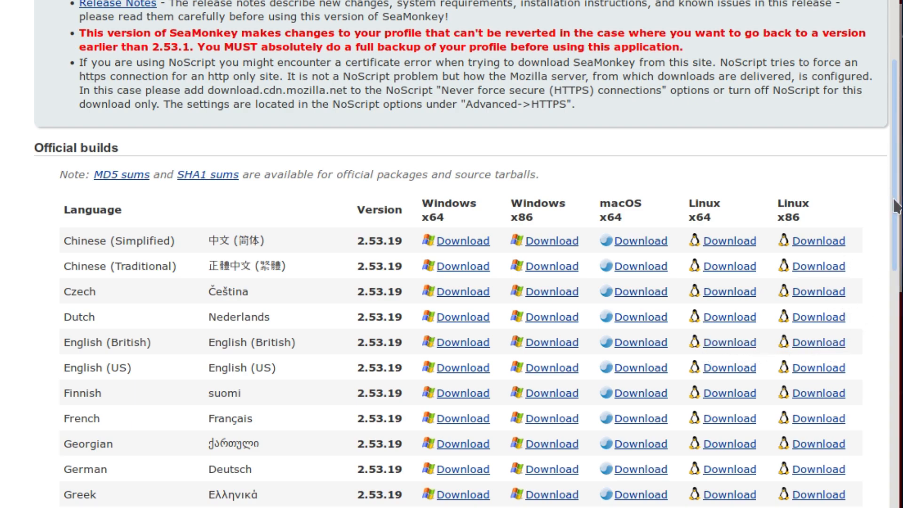
pyautogui.moveTo(852, 304)
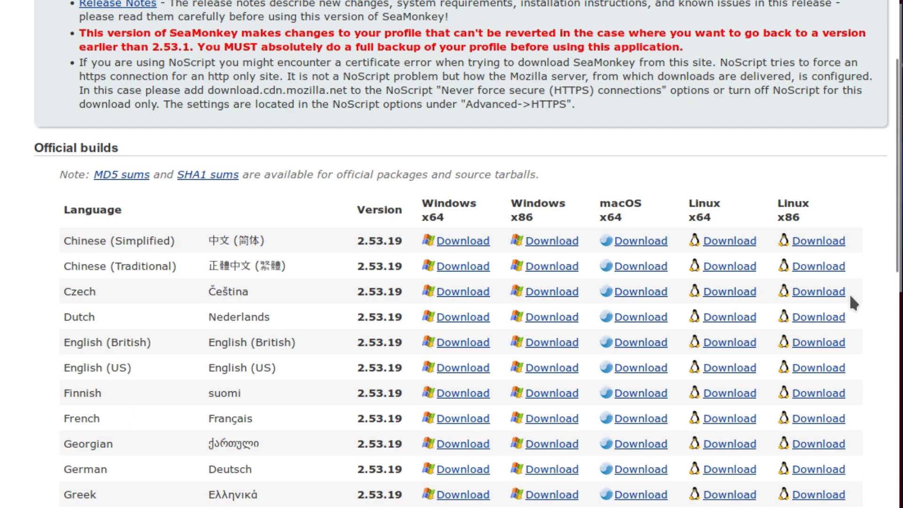
pyautogui.moveTo(732, 343)
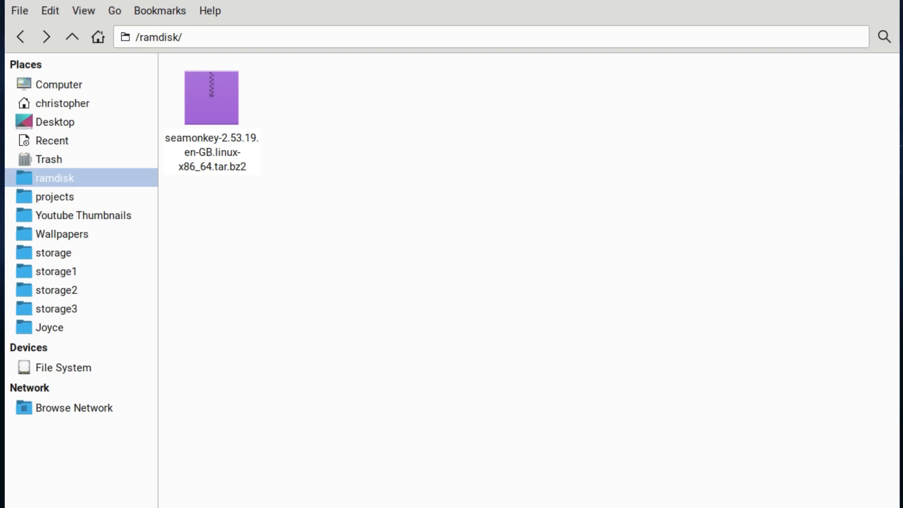
# Extract the SeaMonkey 2.53.19 tar.bz2 archive in /ramdisk and enter the new seamonkey folder.
pyautogui.rightClick(212, 97)
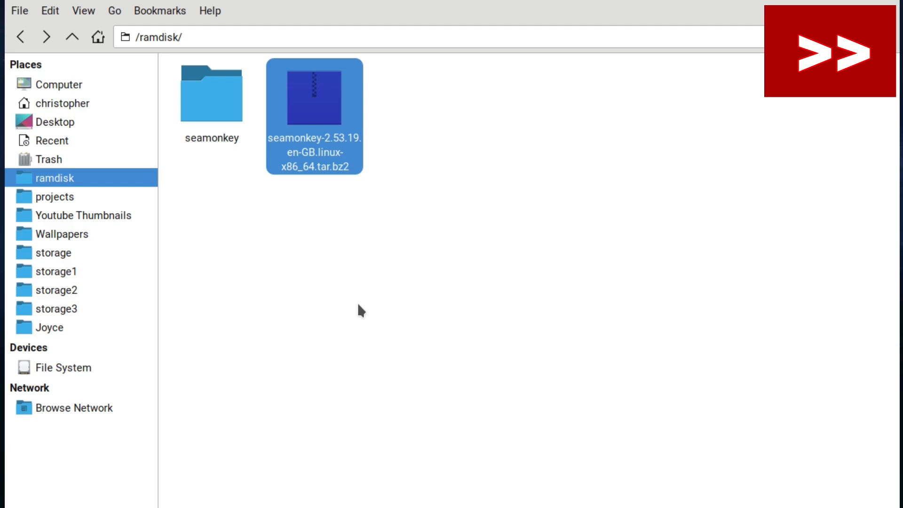
pyautogui.doubleClick(211, 93)
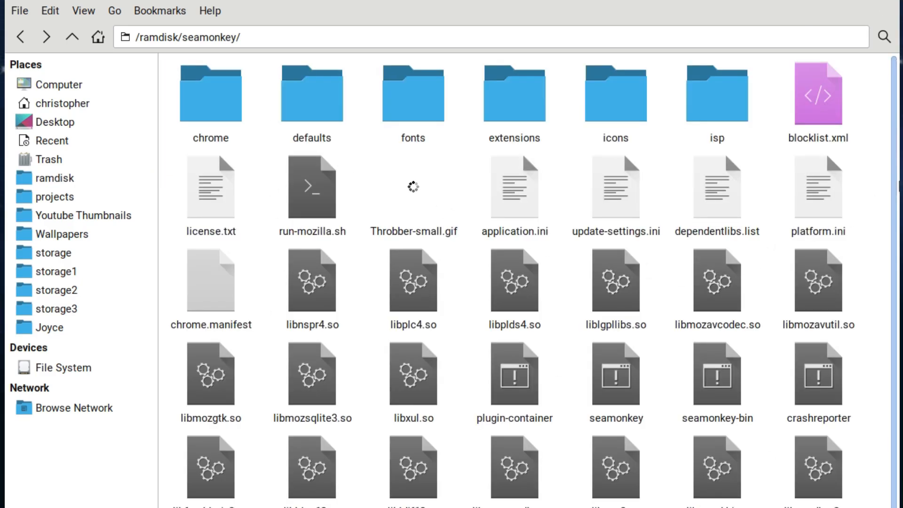
pyautogui.scroll(-3)
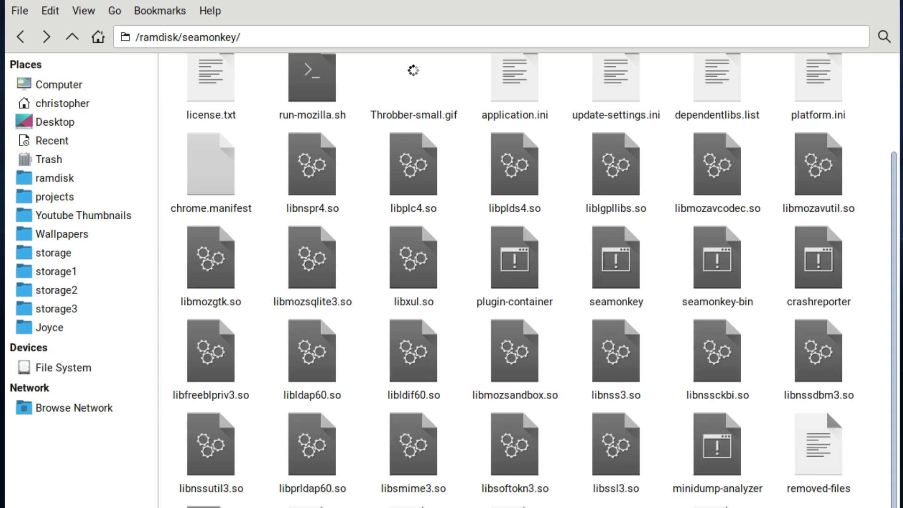
pyautogui.moveTo(723, 343)
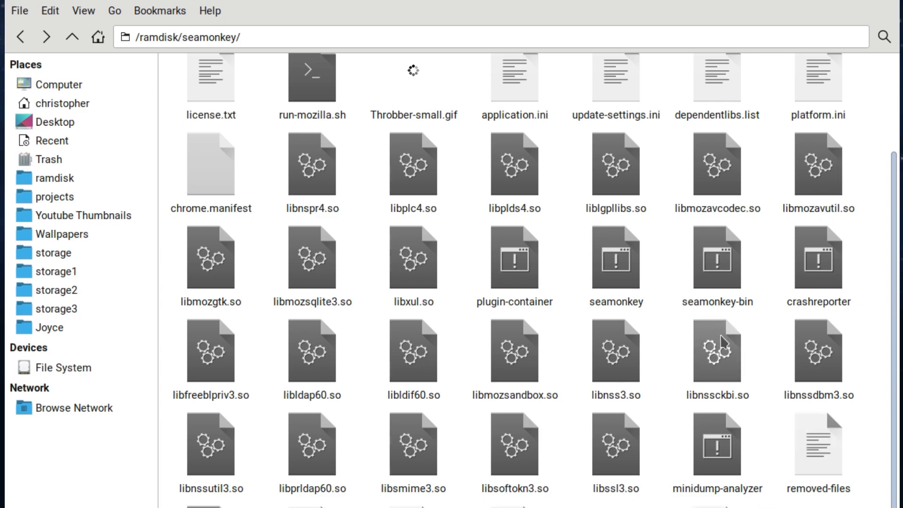
pyautogui.moveTo(567, 342)
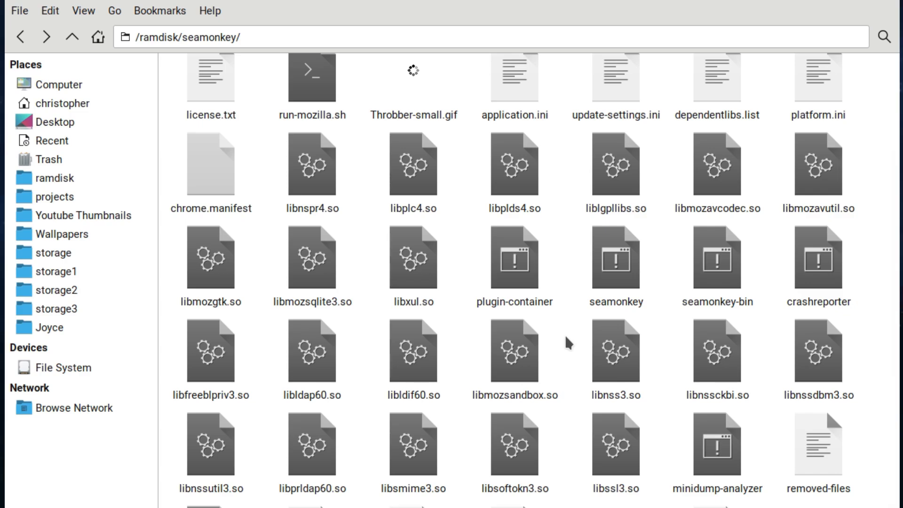
pyautogui.moveTo(594, 309)
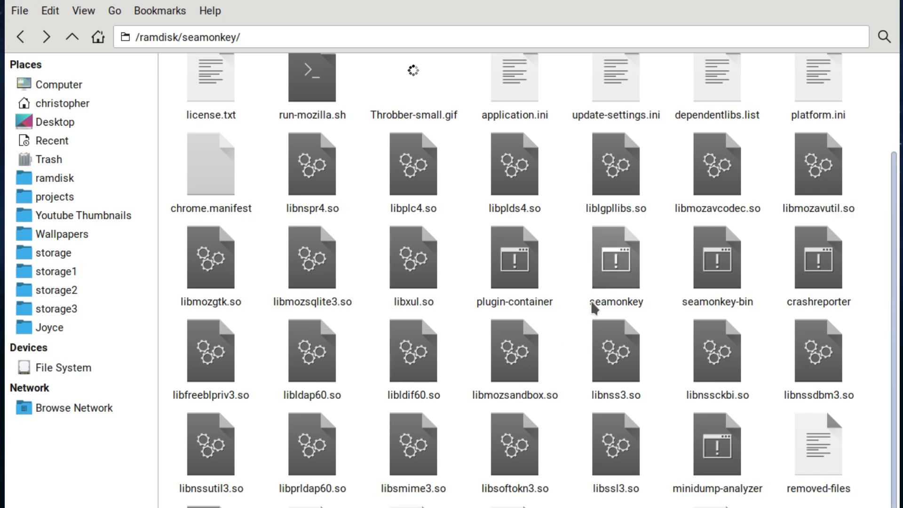
pyautogui.moveTo(550, 333)
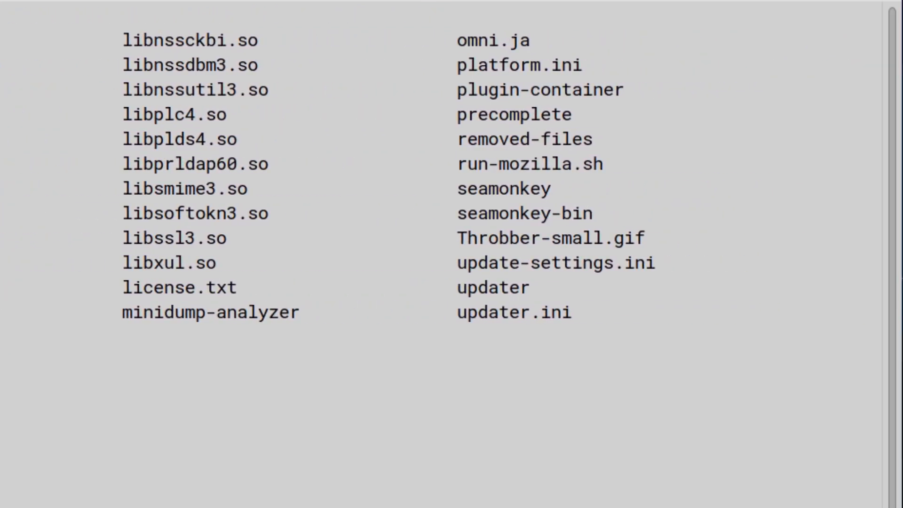
pyautogui.moveTo(162, 346)
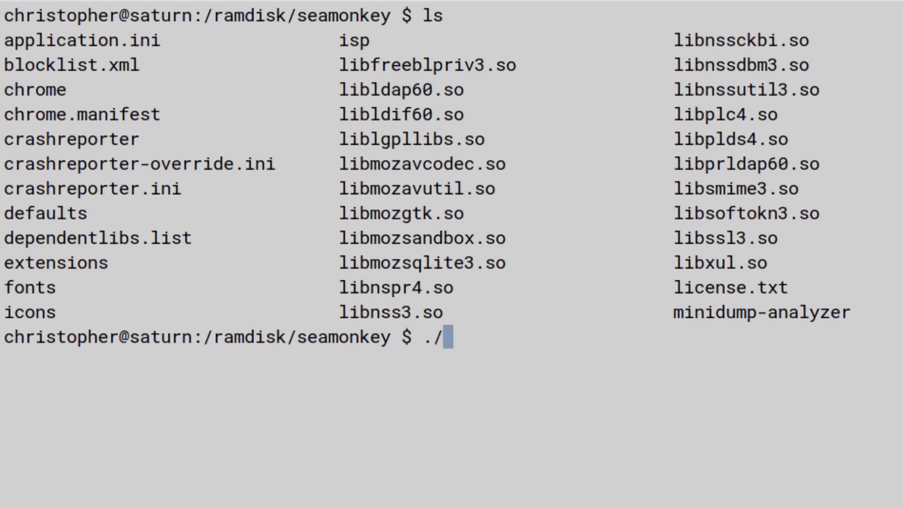
# Run ./seamonkey from /ramdisk/seamonkey to launch the browser.
pyautogui.write('seamonkey')
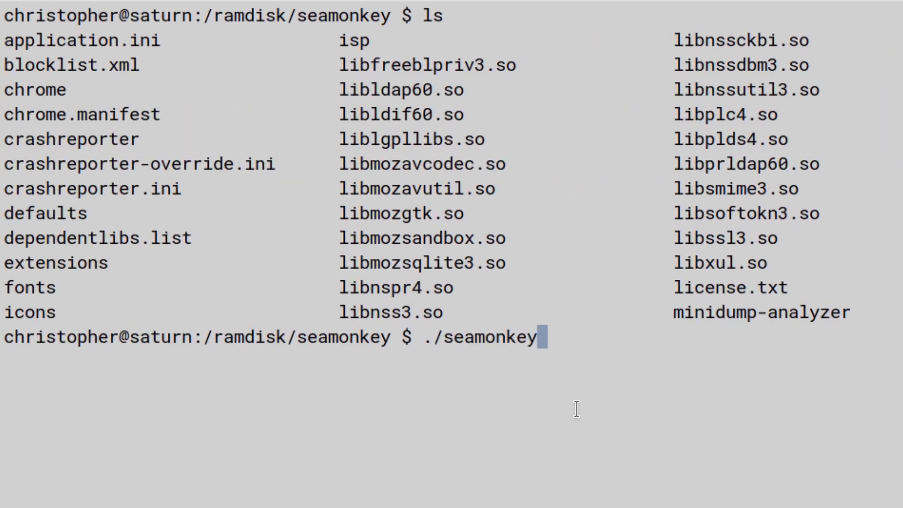
pyautogui.press('Return')
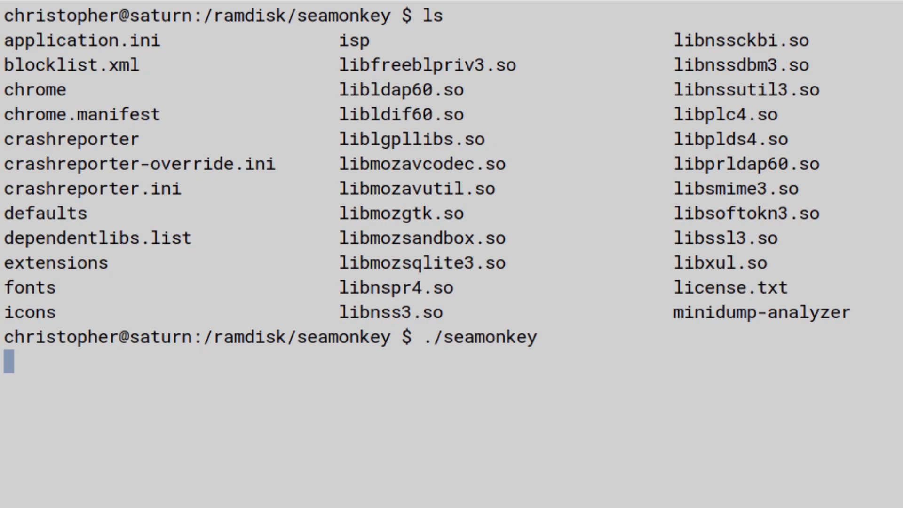
pyautogui.press('Return')
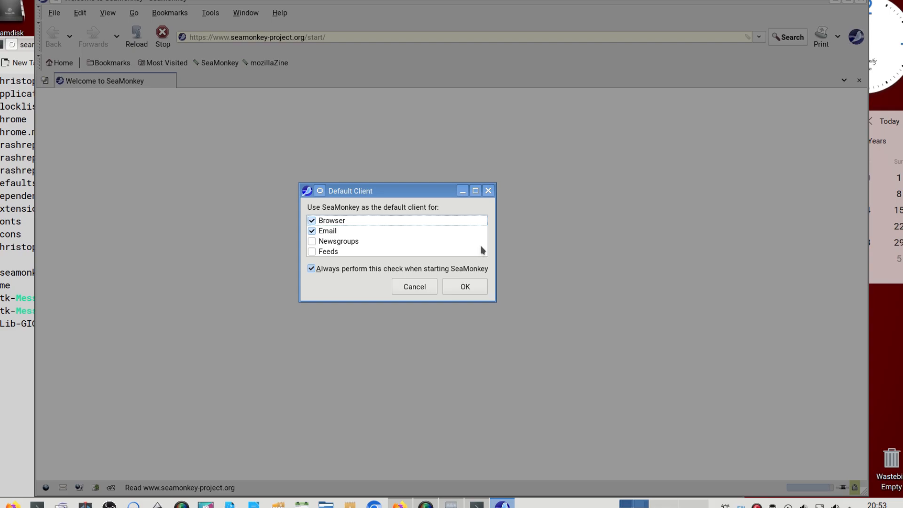
pyautogui.moveTo(336, 265)
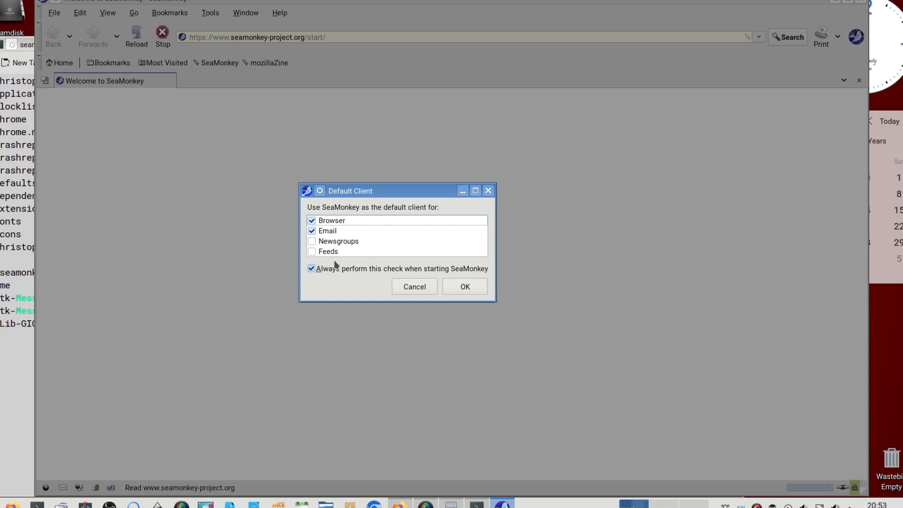
# Accept SeaMonkey as default browser and email client with 'Always perform this check' left on.
pyautogui.click(311, 268)
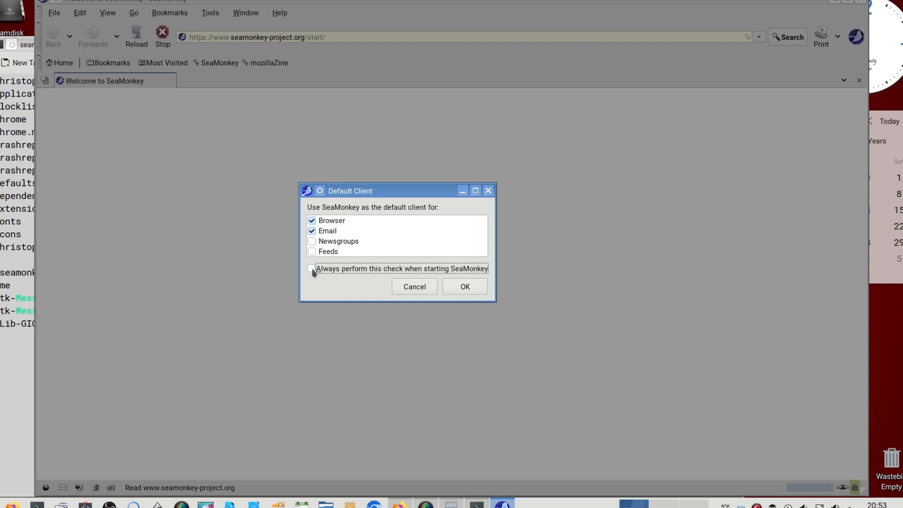
pyautogui.click(311, 269)
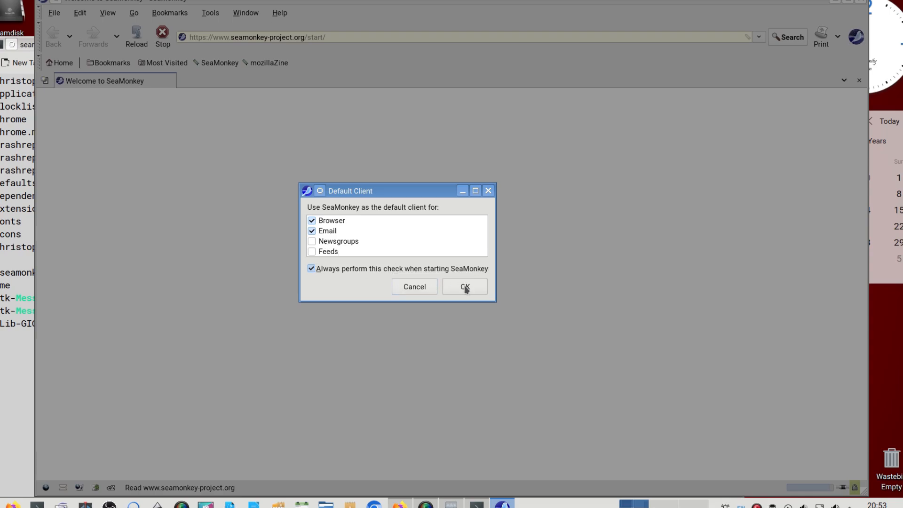
pyautogui.click(463, 286)
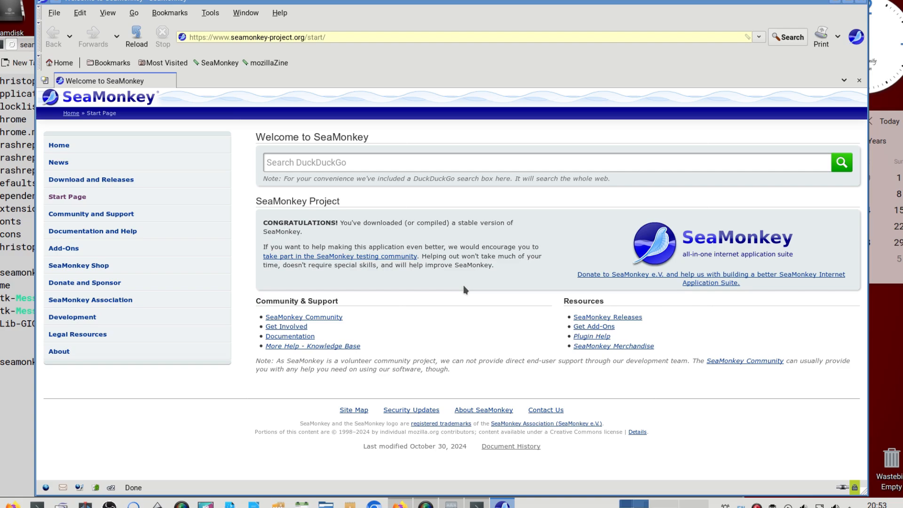
pyautogui.click(279, 13)
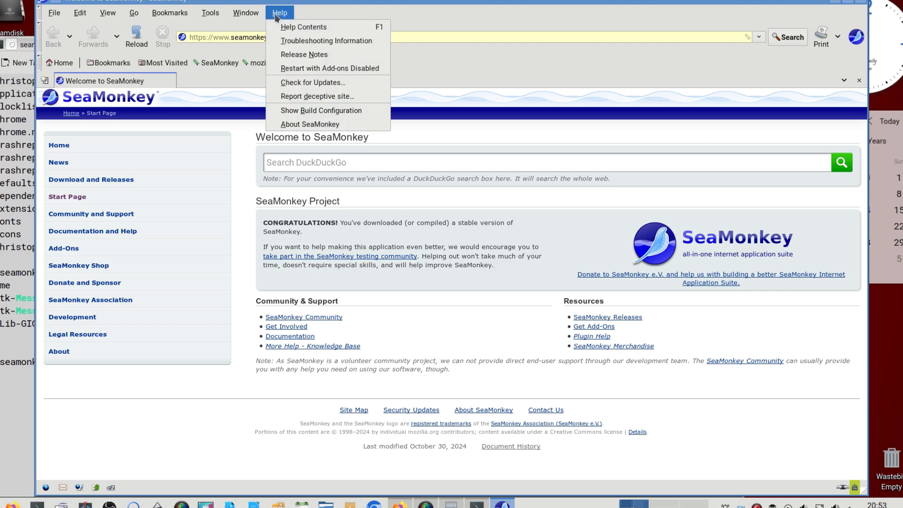
pyautogui.click(310, 125)
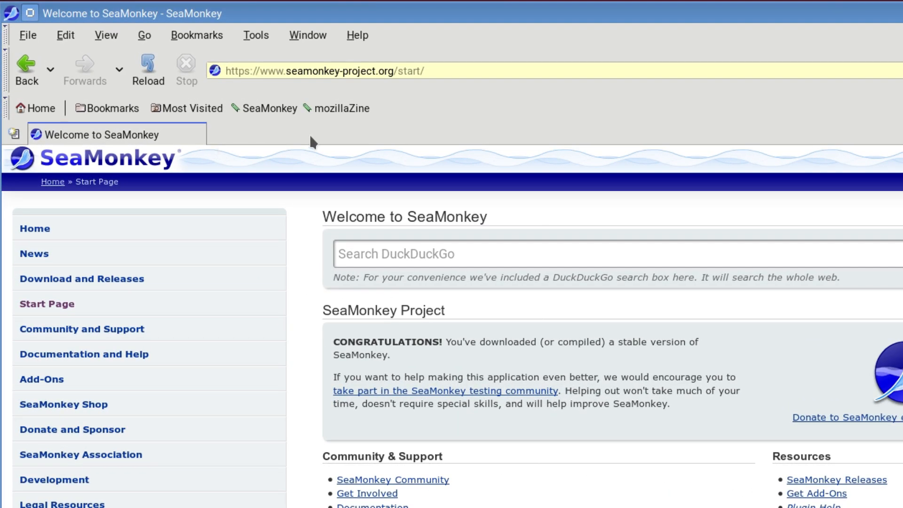
# Browse the Tools, File, Edit, Bookmarks and Window menus of the browser.
pyautogui.click(256, 35)
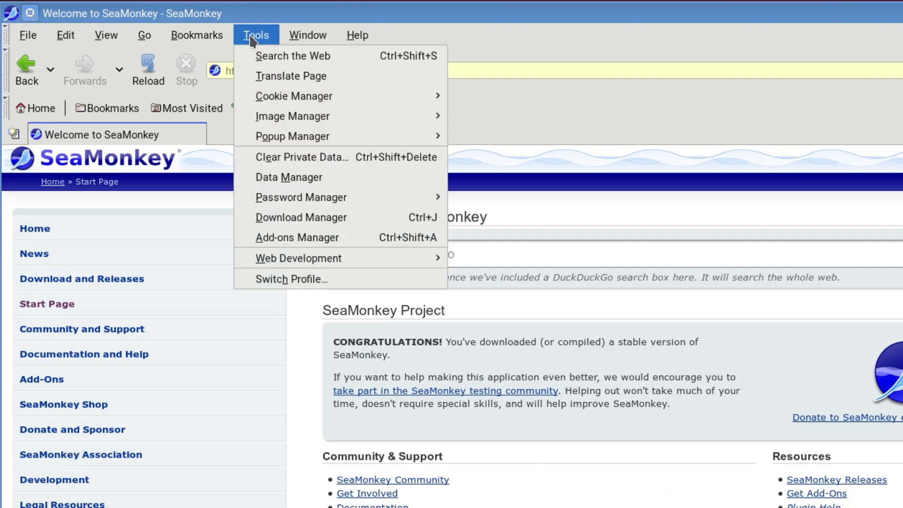
pyautogui.moveTo(298, 258)
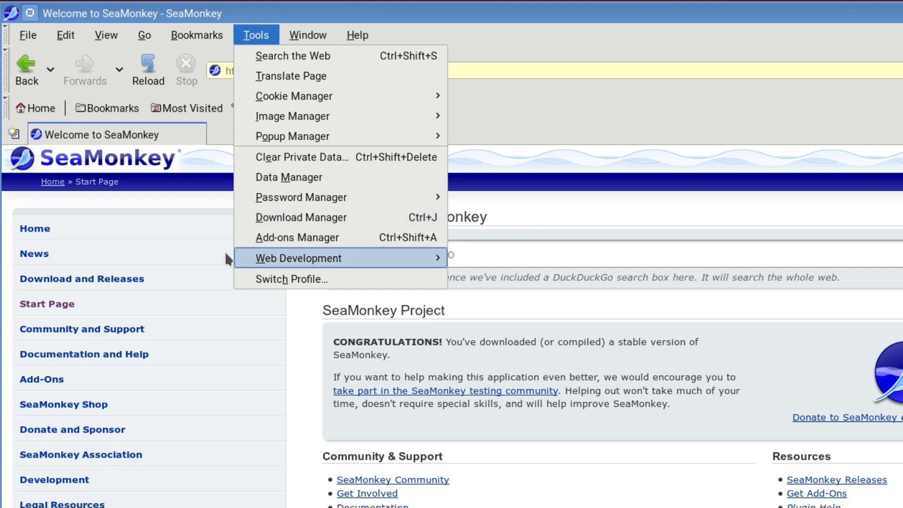
pyautogui.click(28, 35)
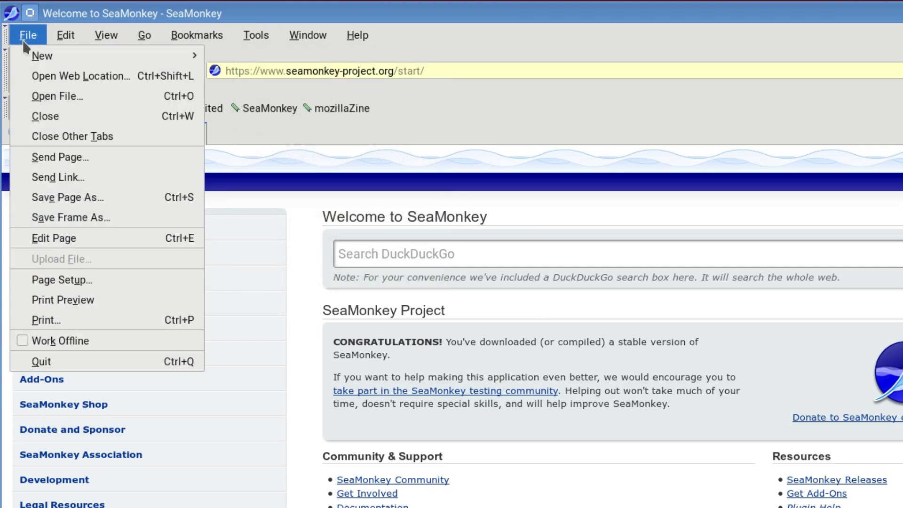
pyautogui.click(65, 35)
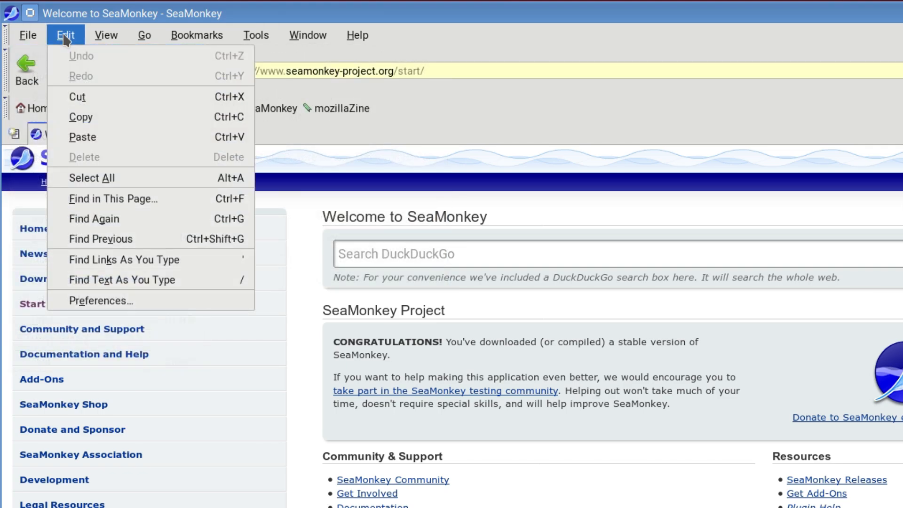
pyautogui.click(196, 35)
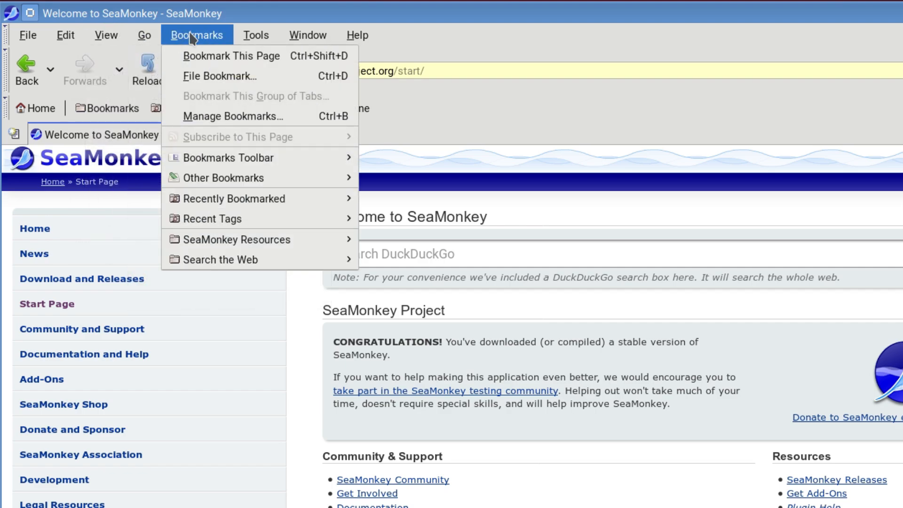
pyautogui.click(255, 34)
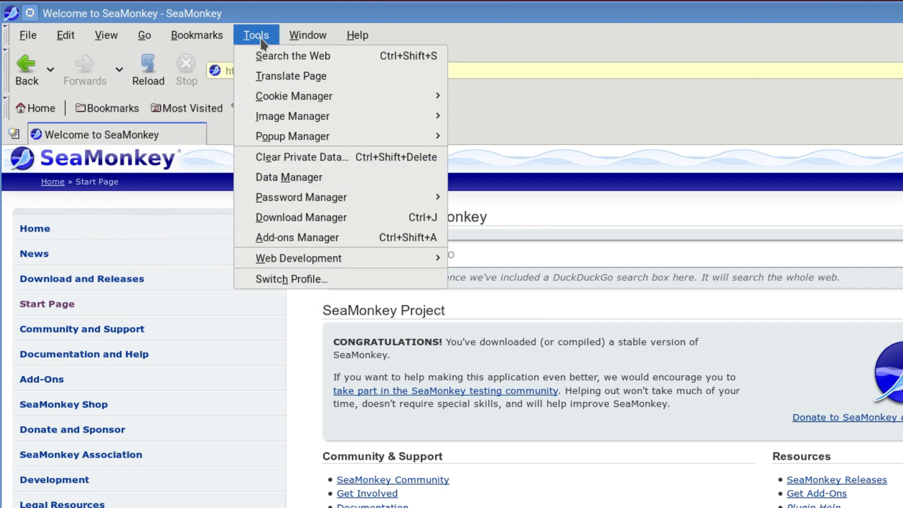
pyautogui.click(307, 35)
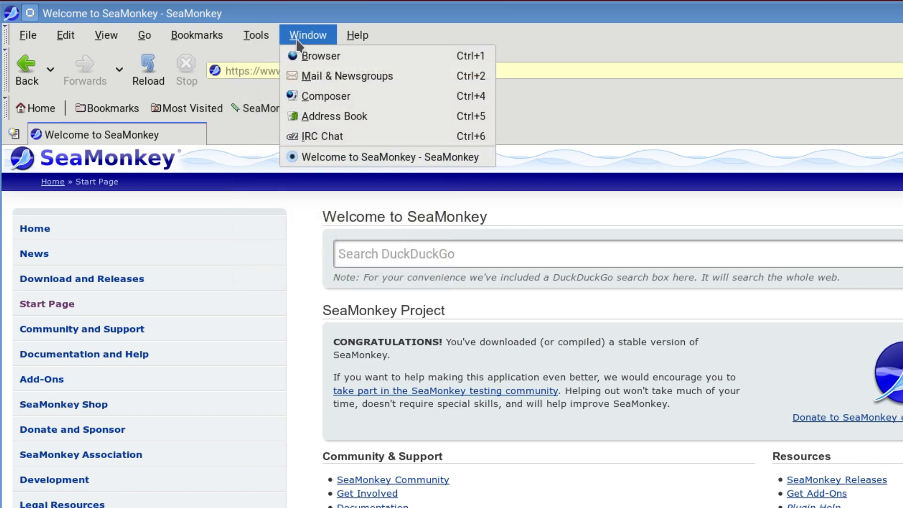
pyautogui.moveTo(322, 136)
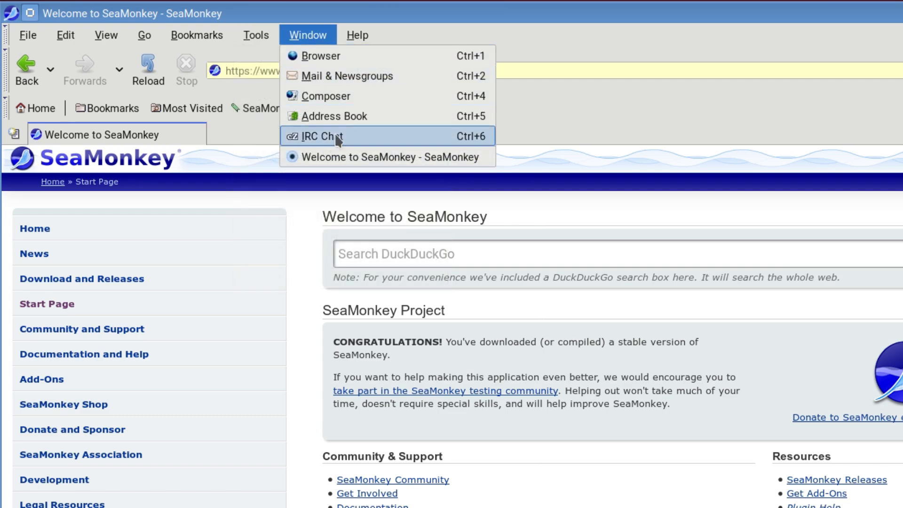
pyautogui.moveTo(316, 75)
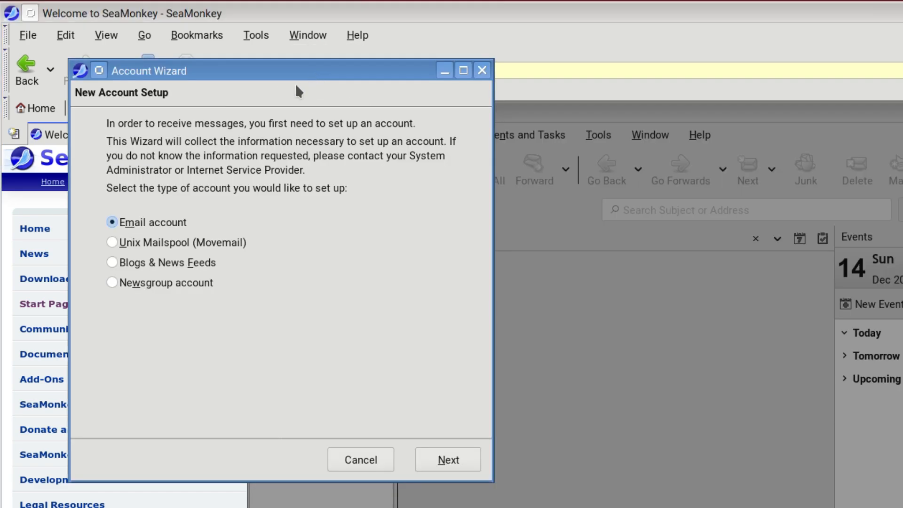
pyautogui.moveTo(258, 450)
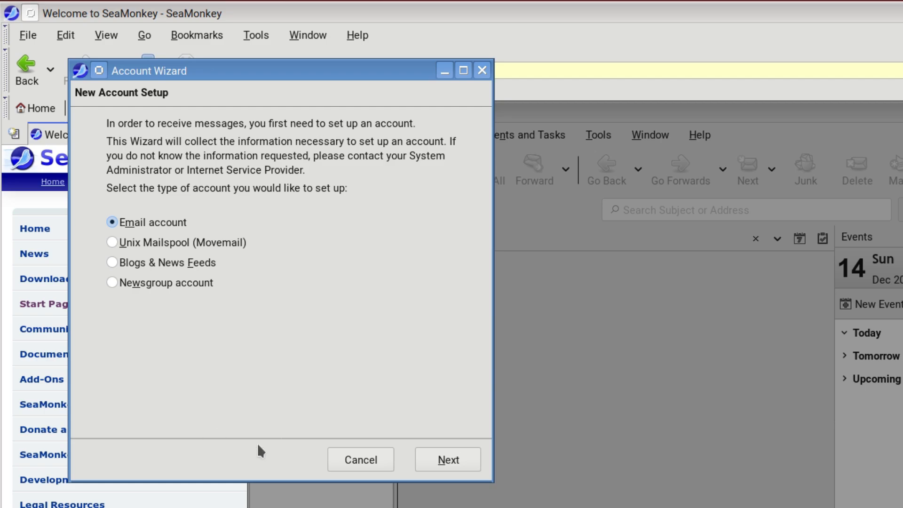
# Step forward and back in the Account Wizard, then cancel and confirm Exit without an account.
pyautogui.click(447, 460)
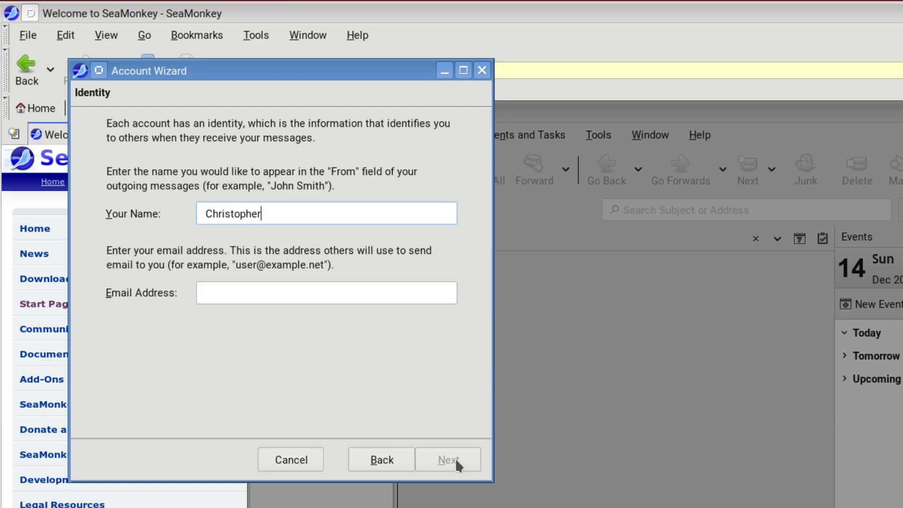
pyautogui.click(381, 460)
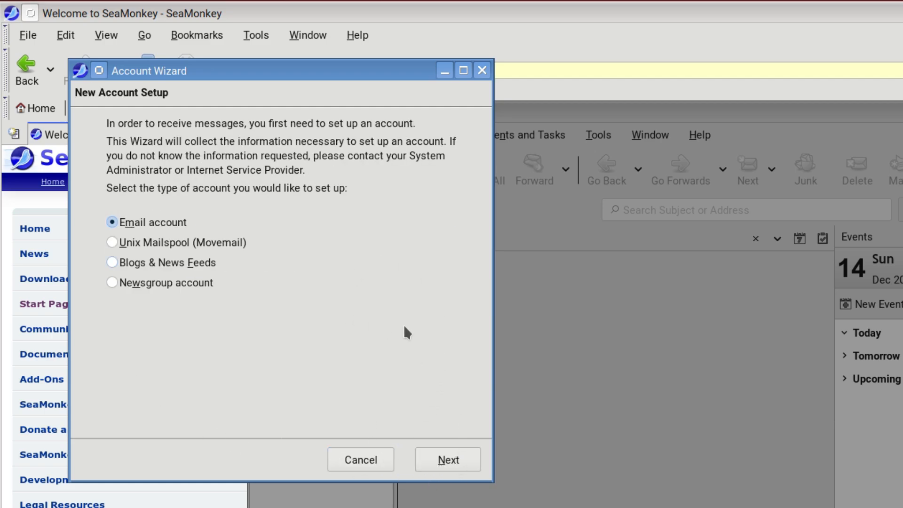
pyautogui.click(360, 460)
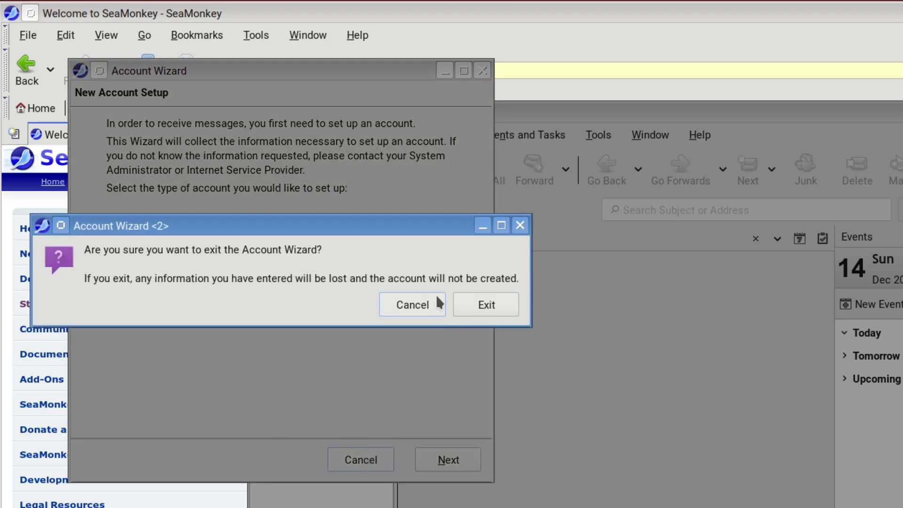
pyautogui.click(485, 303)
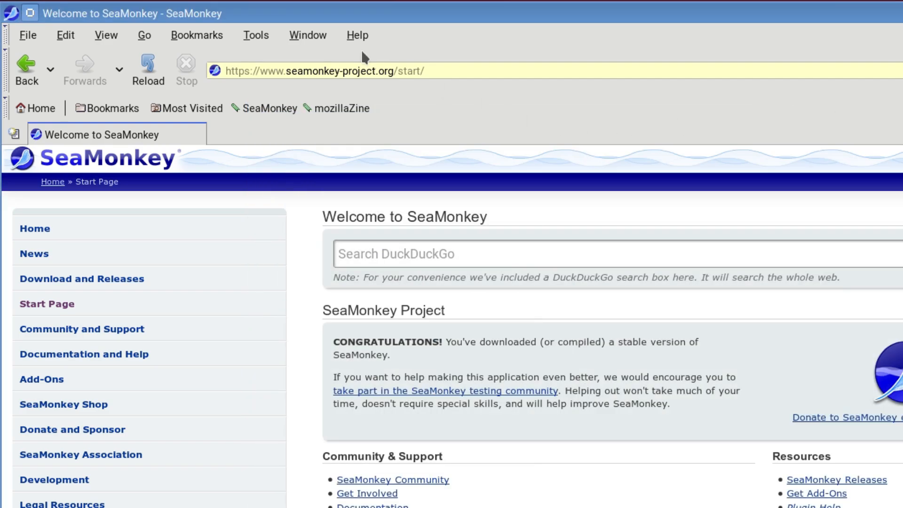
# Start a blank Composer page from the Window menu and write 'Hello' in it.
pyautogui.click(307, 35)
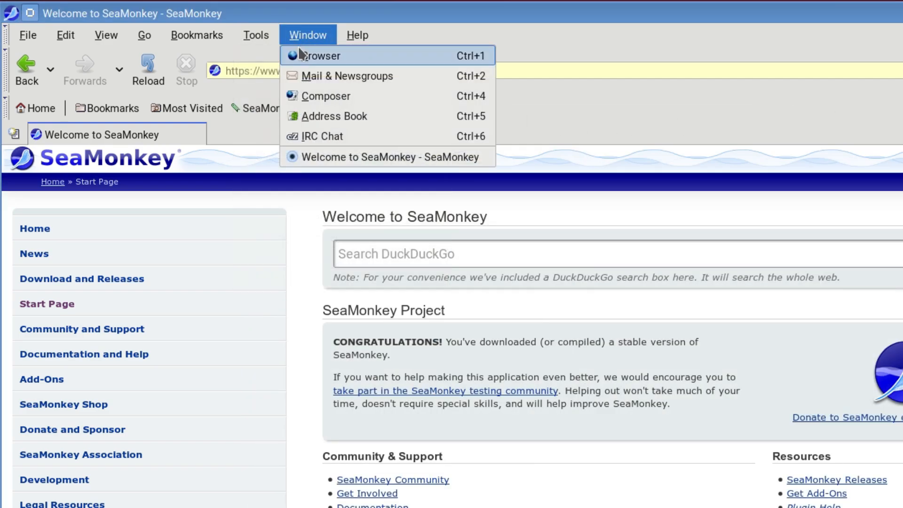
pyautogui.click(326, 96)
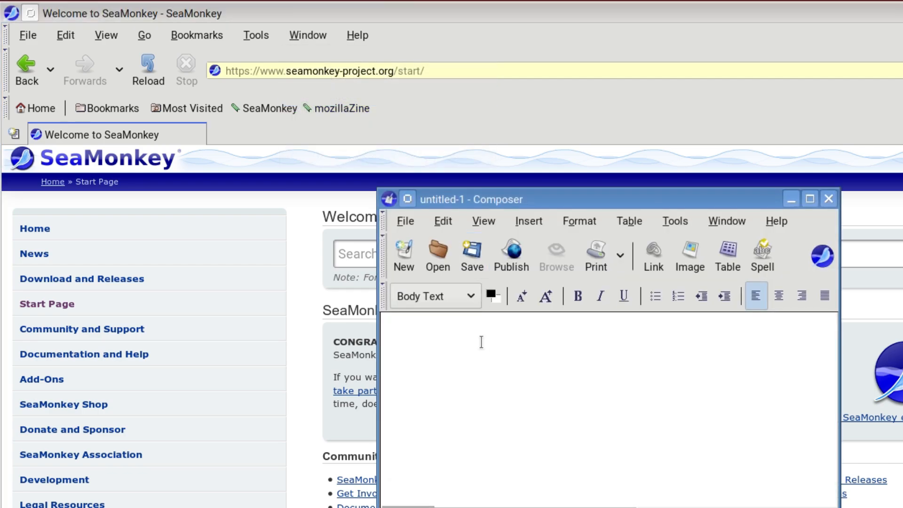
pyautogui.write('Hello')
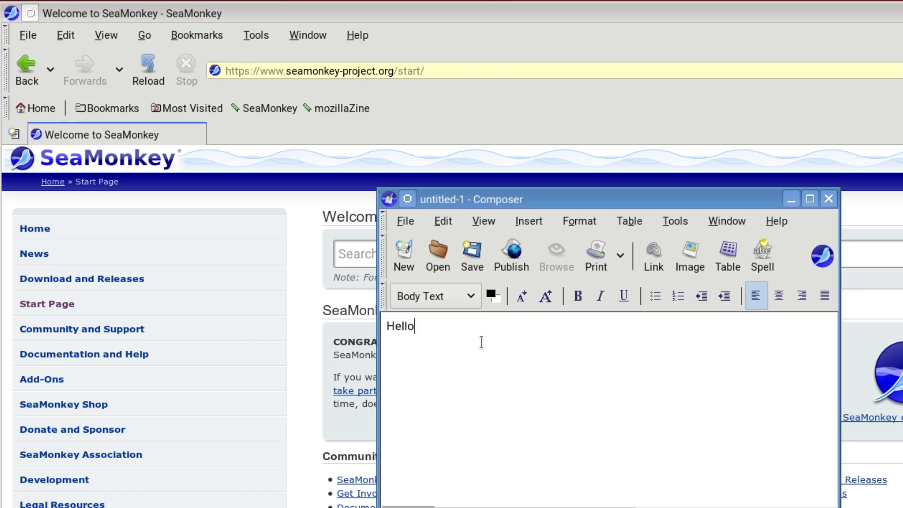
pyautogui.moveTo(427, 328)
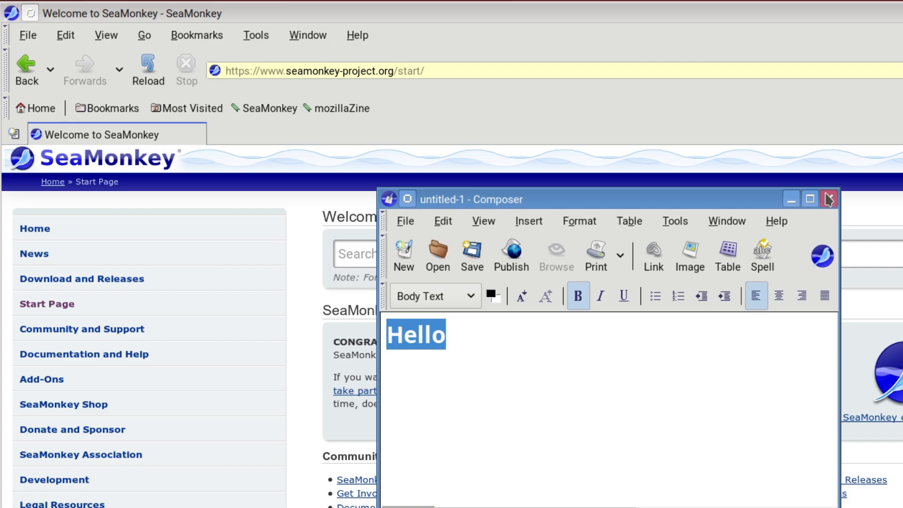
# Close Composer and discard the unsaved page with Don't Save.
pyautogui.click(828, 199)
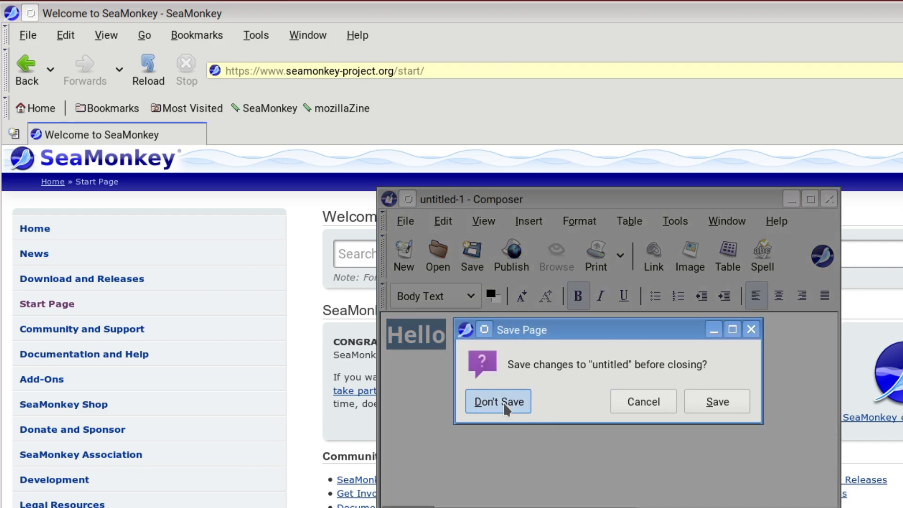
pyautogui.click(497, 402)
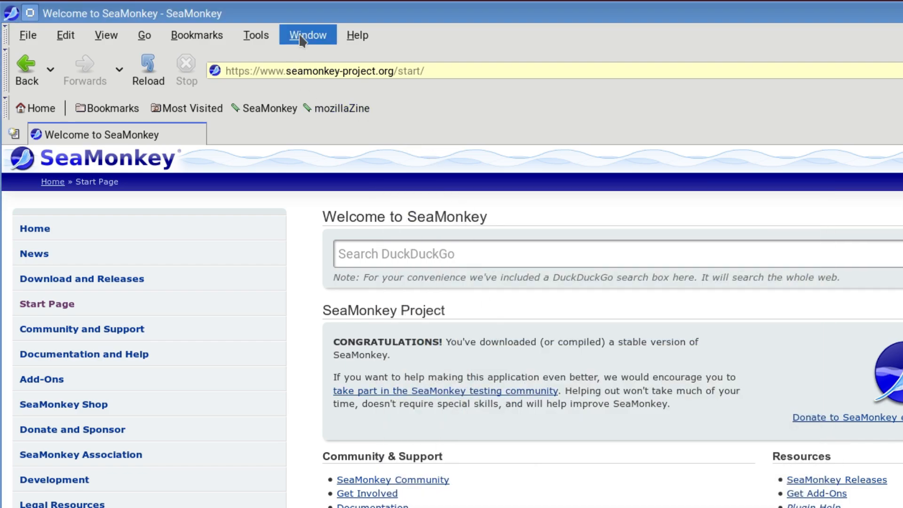
pyautogui.click(307, 35)
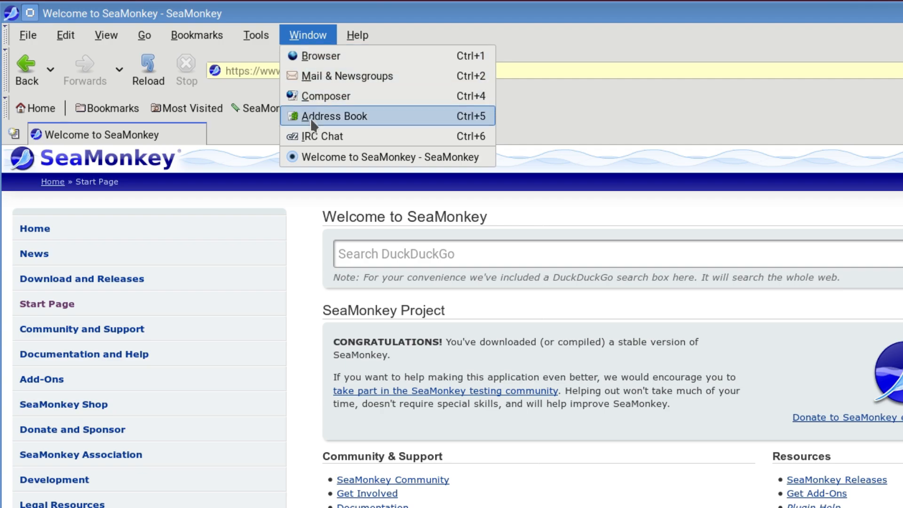
pyautogui.click(333, 116)
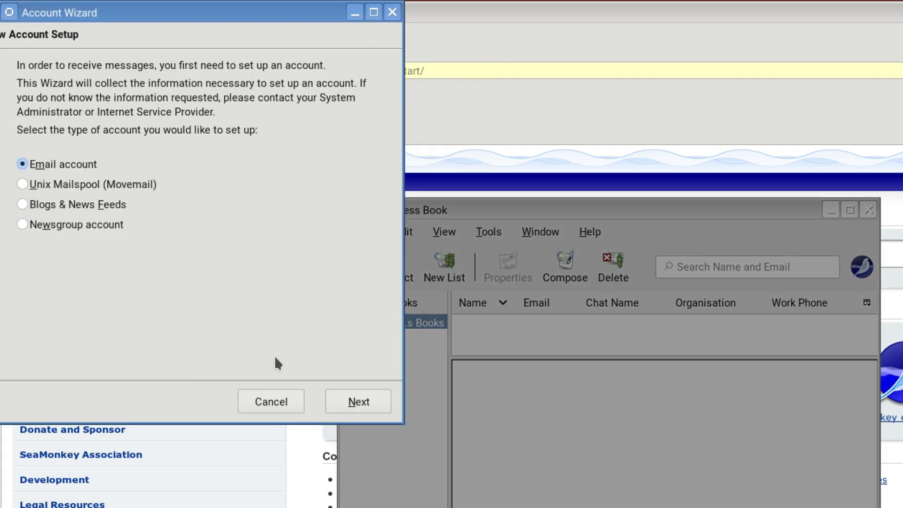
pyautogui.click(357, 401)
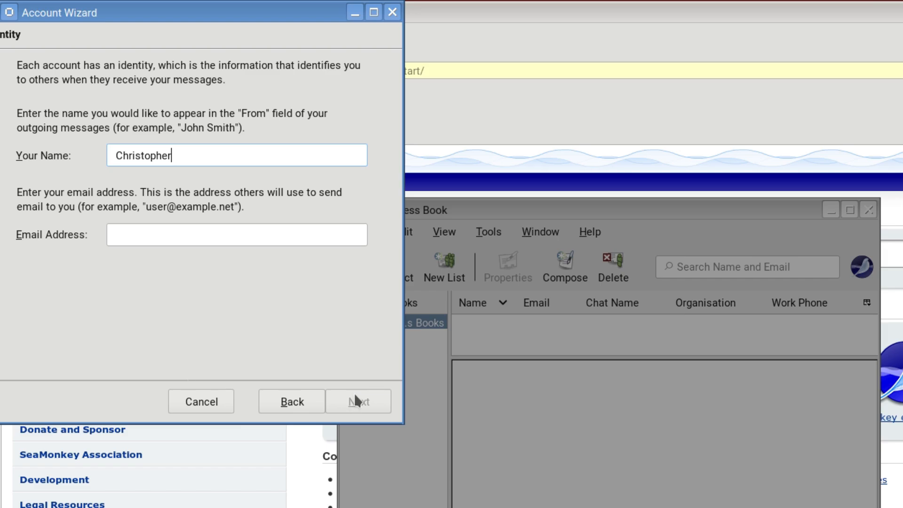
pyautogui.click(201, 401)
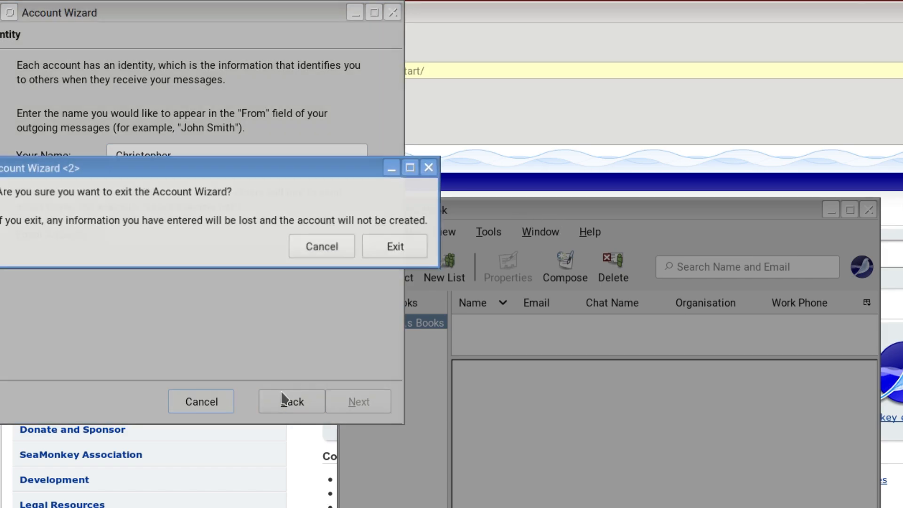
pyautogui.click(394, 246)
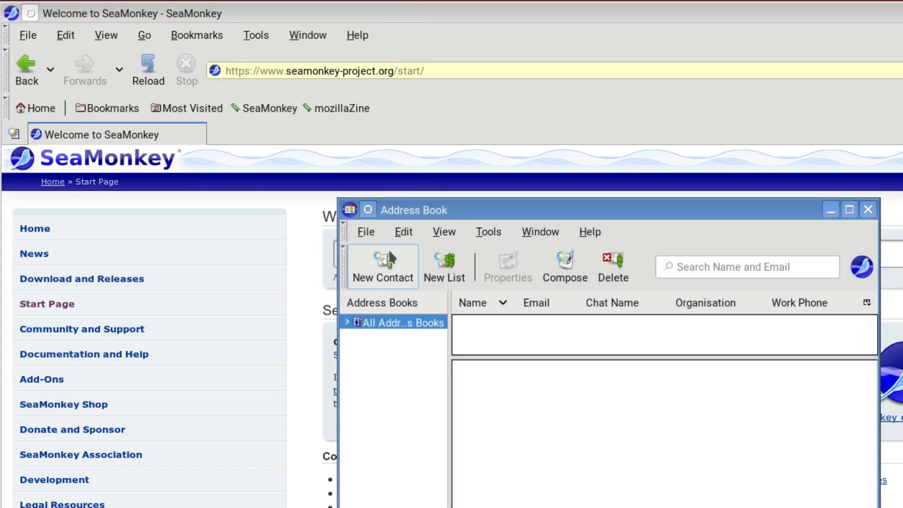
pyautogui.click(867, 209)
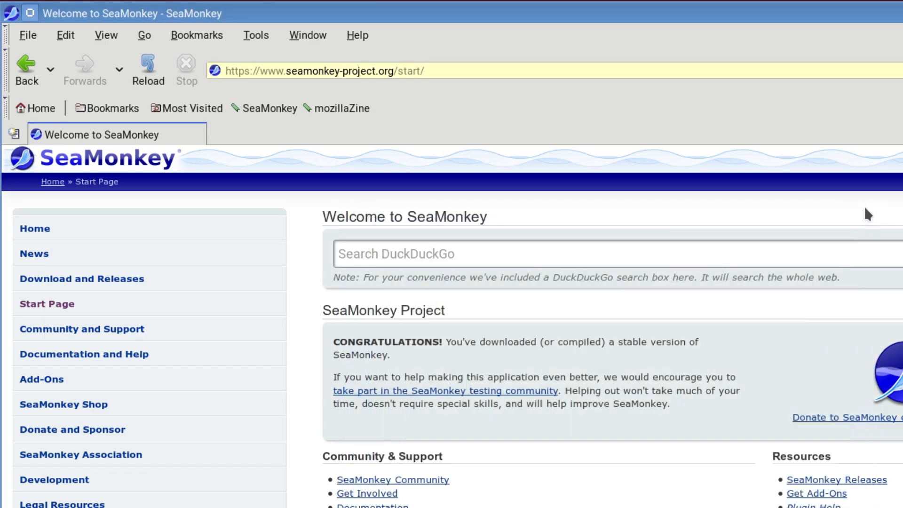
pyautogui.moveTo(792, 197)
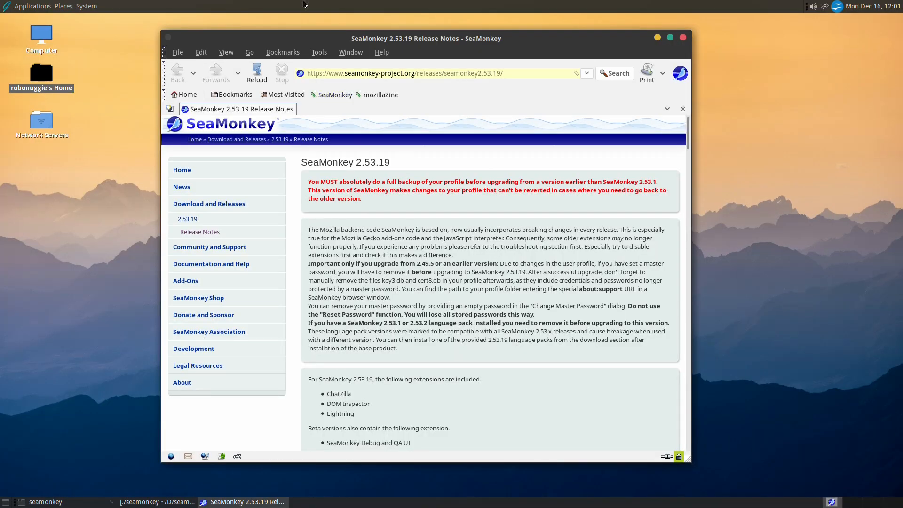
pyautogui.moveTo(406, 65)
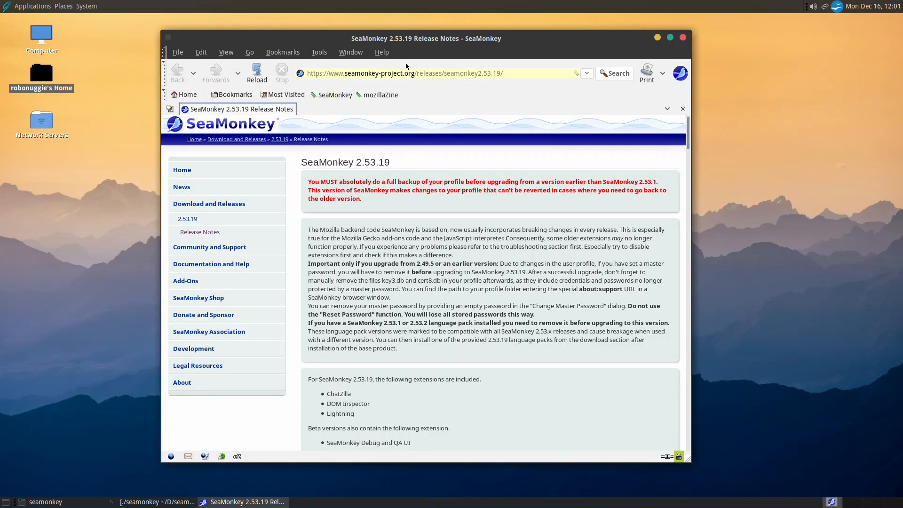
pyautogui.moveTo(314, 137)
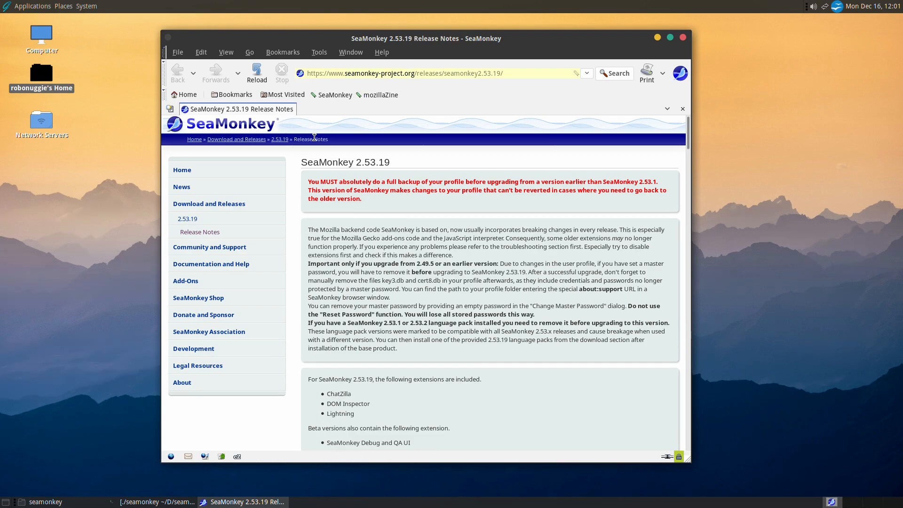
# Replace the release notes address with 'goo' and run the google DuckDuckGo search.
pyautogui.click(403, 74)
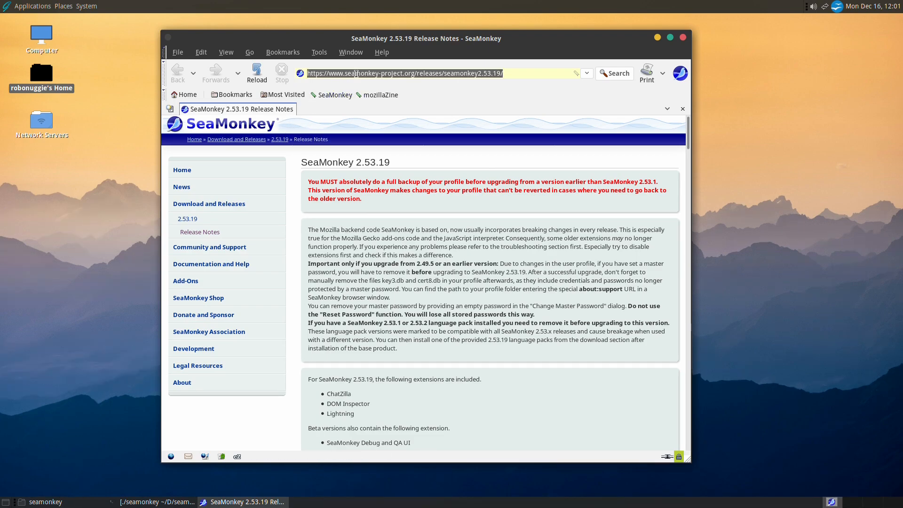
pyautogui.write('google&t=seamonkey&ia=web')
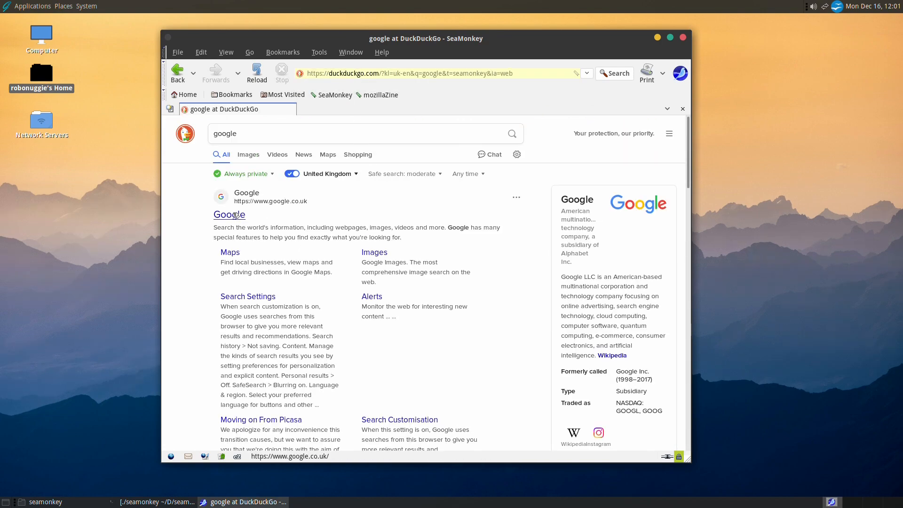
# Go back to the release notes and search DuckDuckGo for ghostbsd via 'ghost'.
pyautogui.click(229, 214)
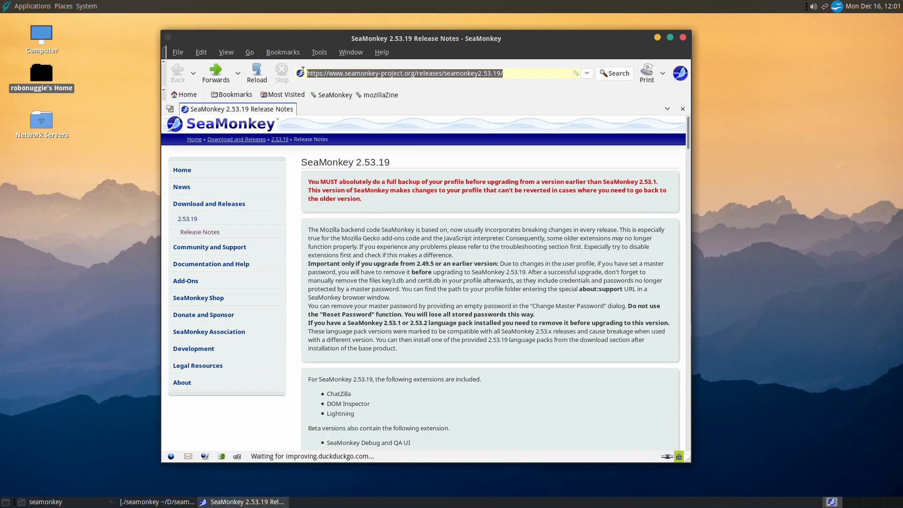
pyautogui.write('ghostbsd&t=seamonkey&ia=web')
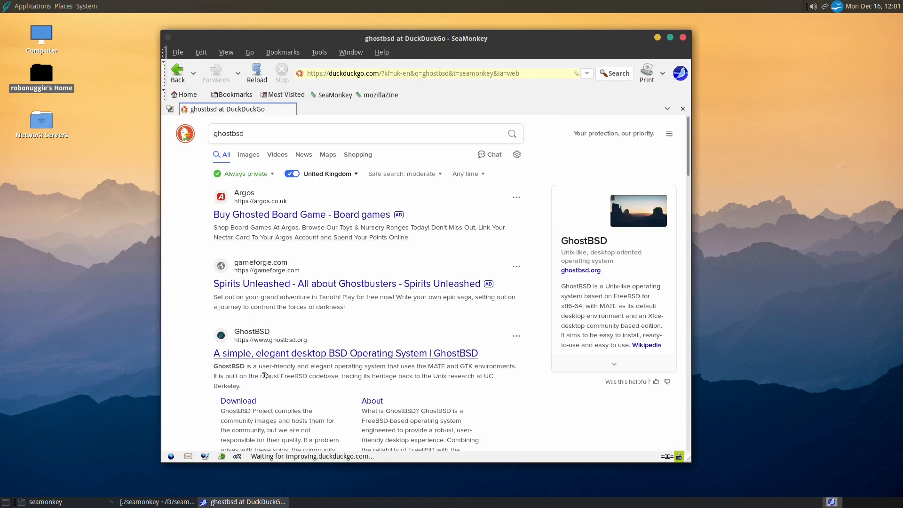
# Follow the 'A simple, elegant desktop BSD Operating System' result to ghostbsd.org.
pyautogui.click(345, 352)
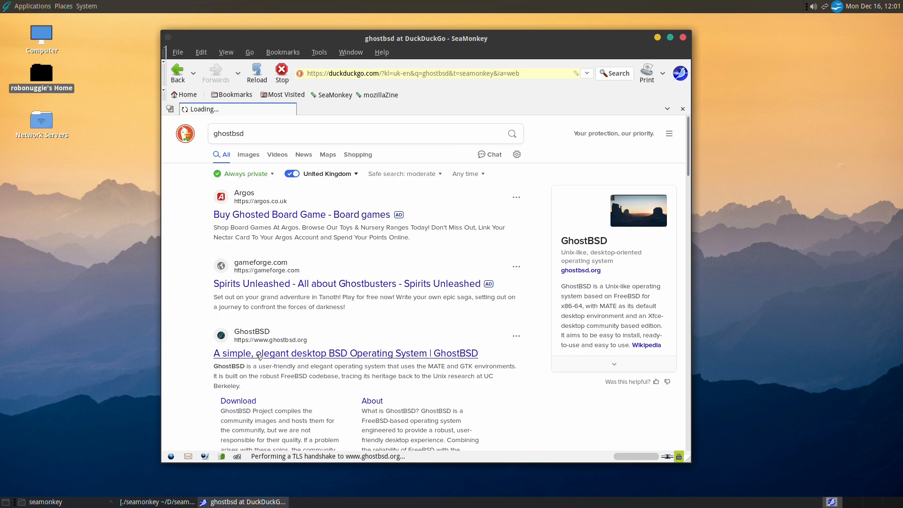
pyautogui.click(345, 353)
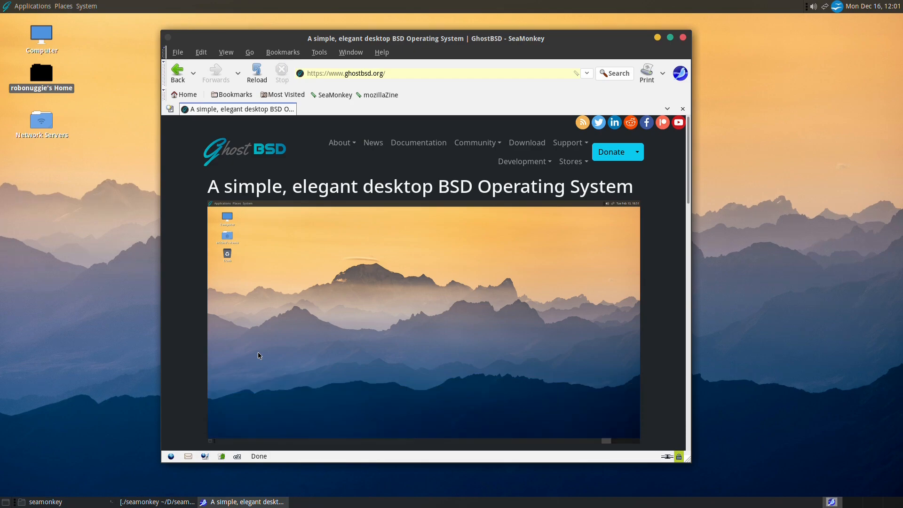
pyautogui.moveTo(564, 235)
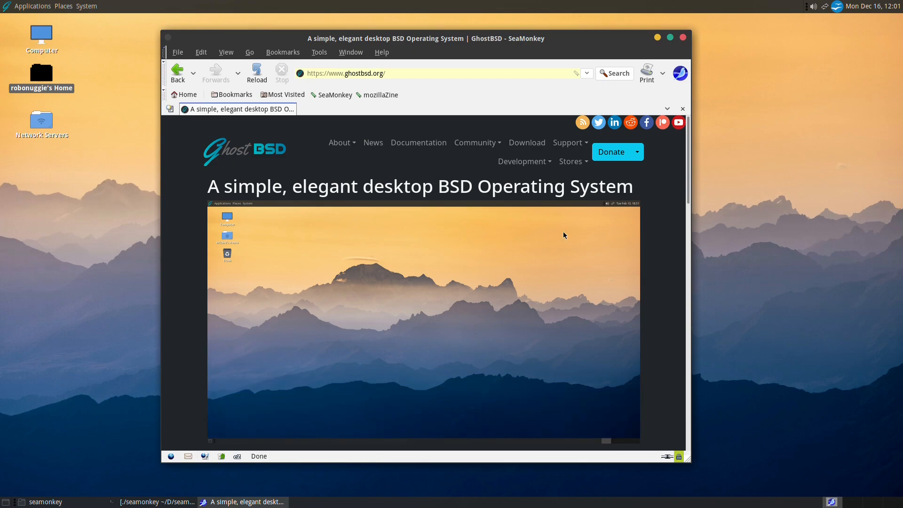
pyautogui.click(381, 52)
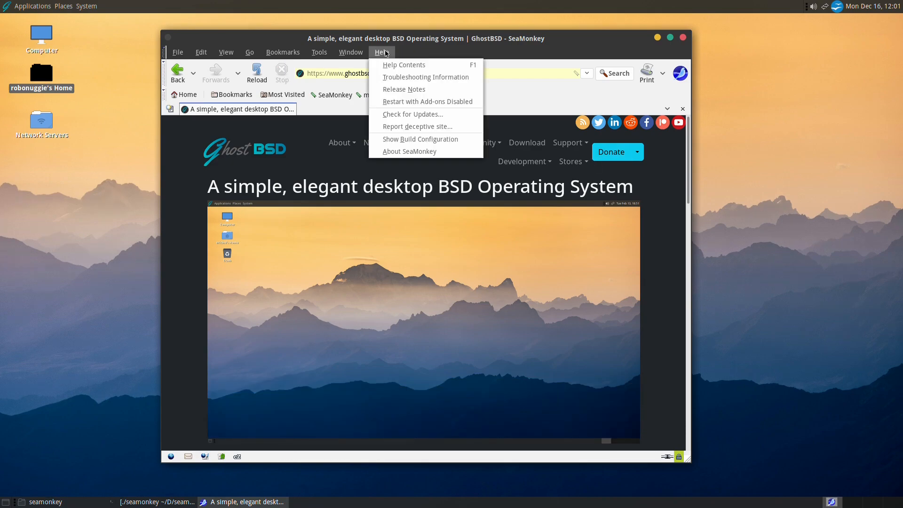
pyautogui.moveTo(409, 151)
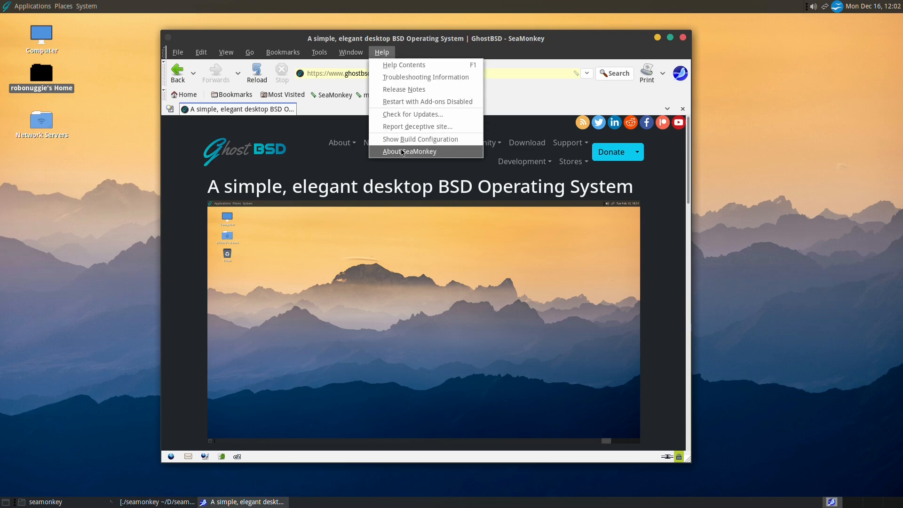